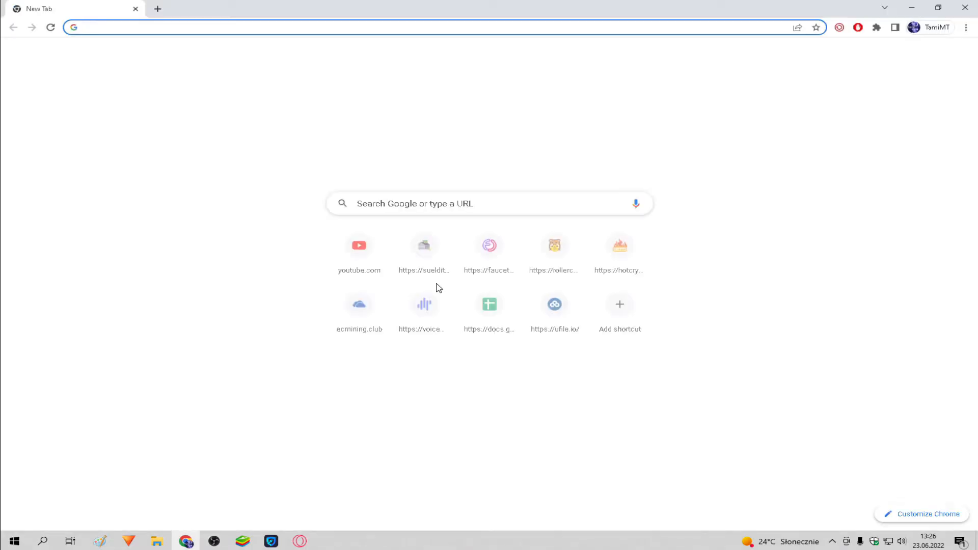
Load target.com in the new tab
text(target.com)
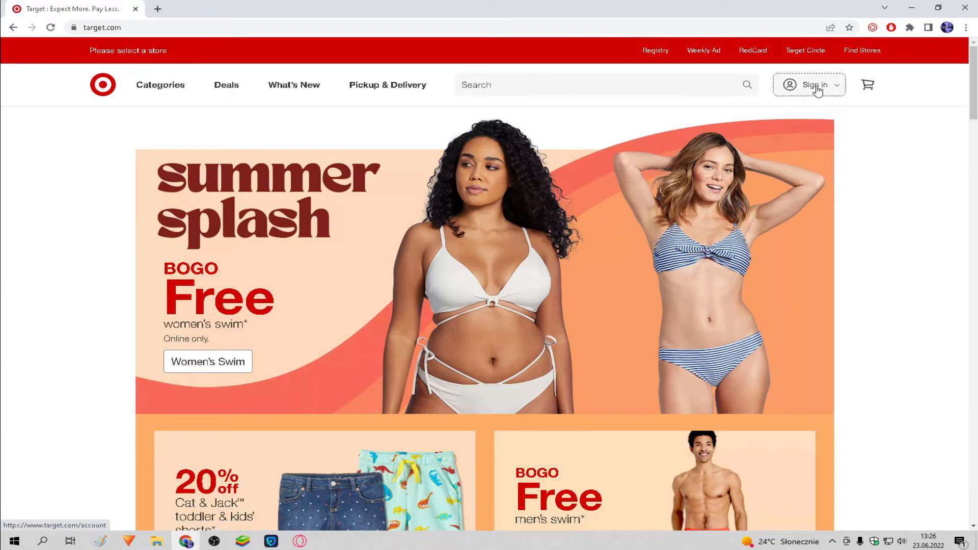
click(808, 85)
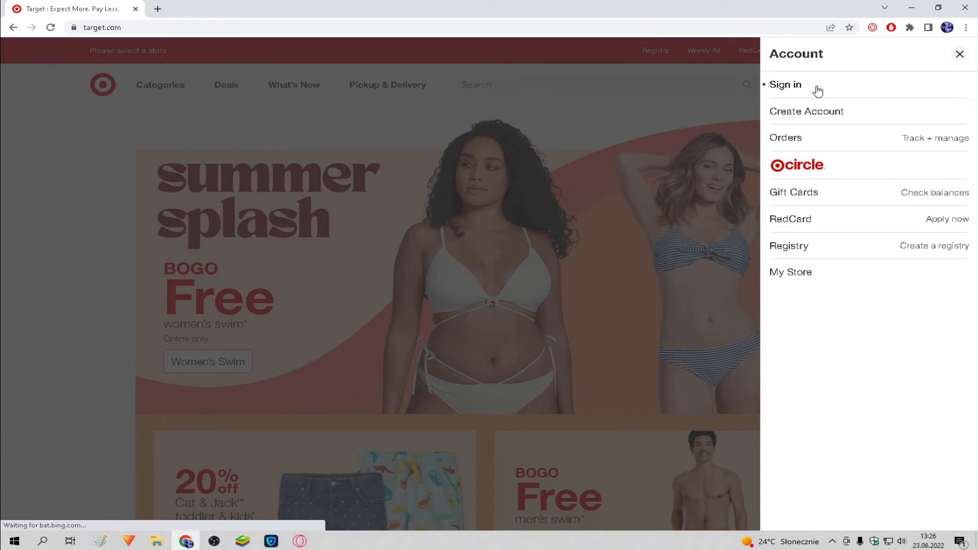
click(785, 85)
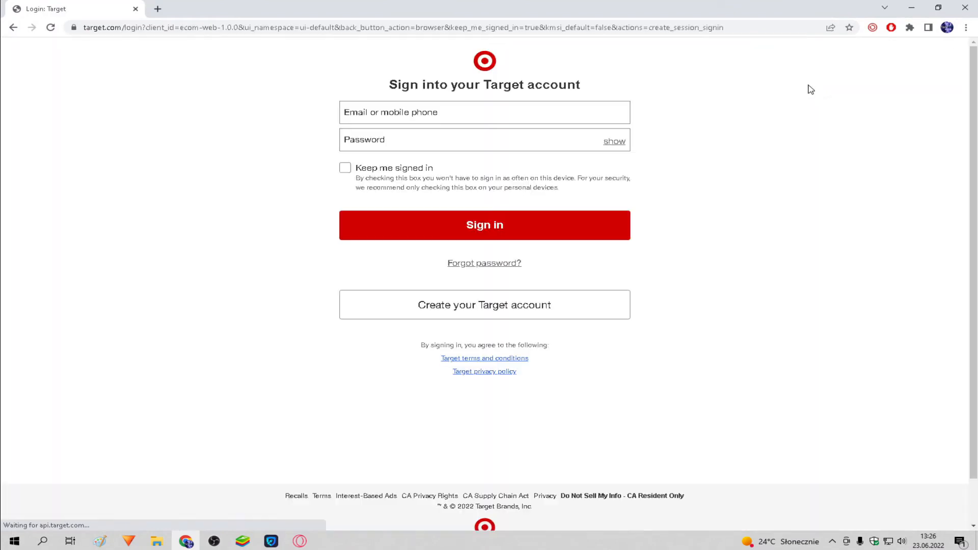
click(483, 140)
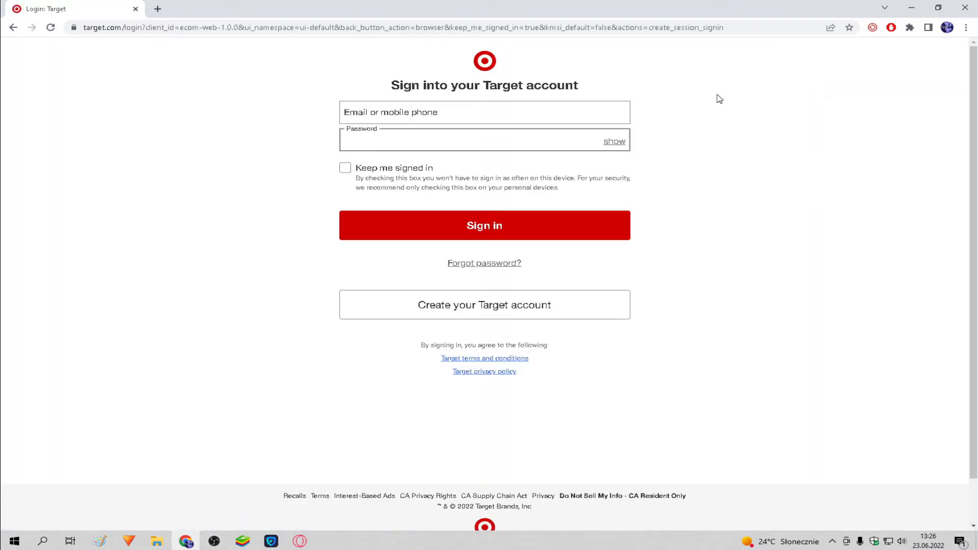
click(483, 112)
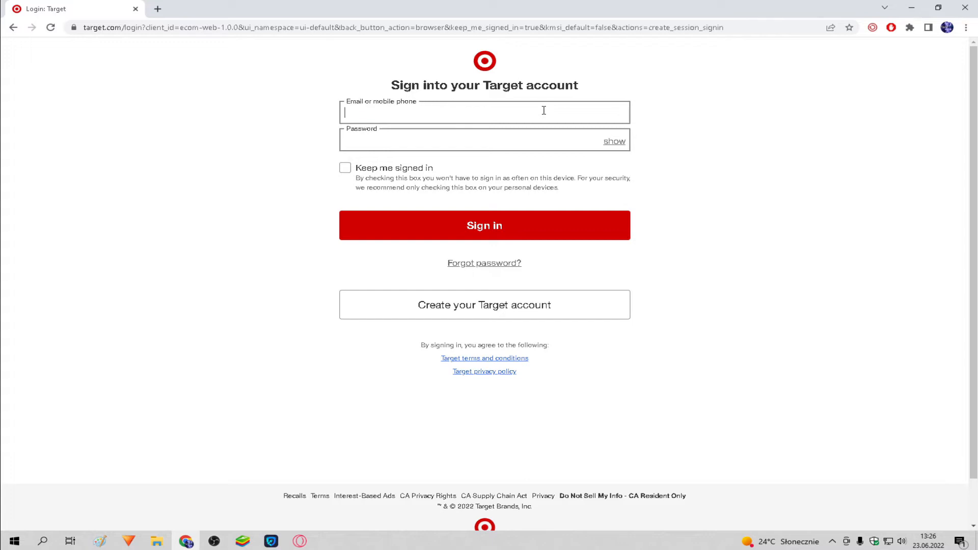
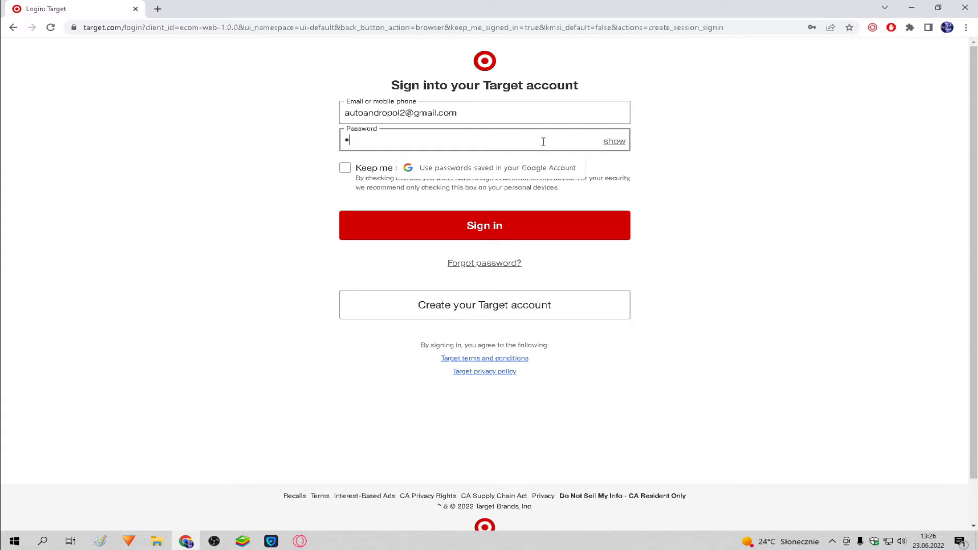
text(password)
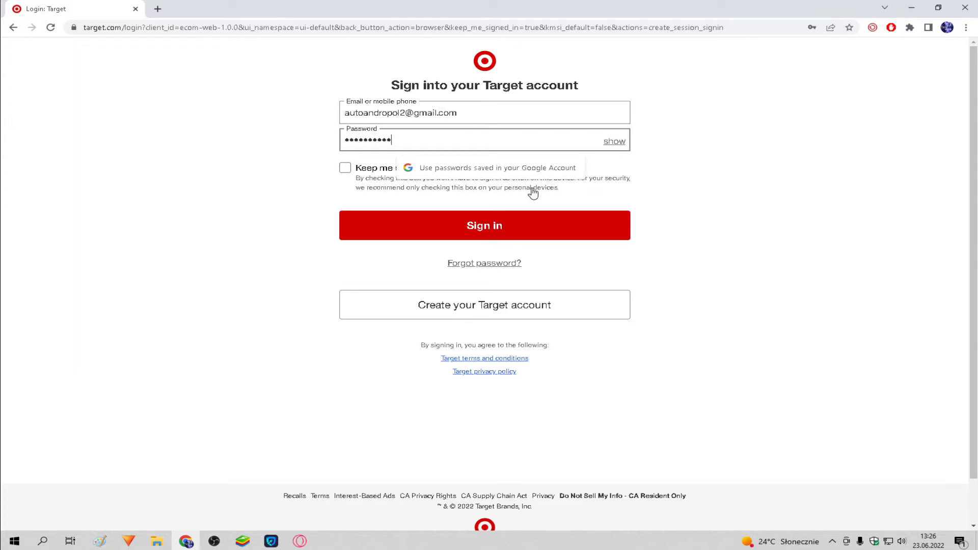
click(483, 225)
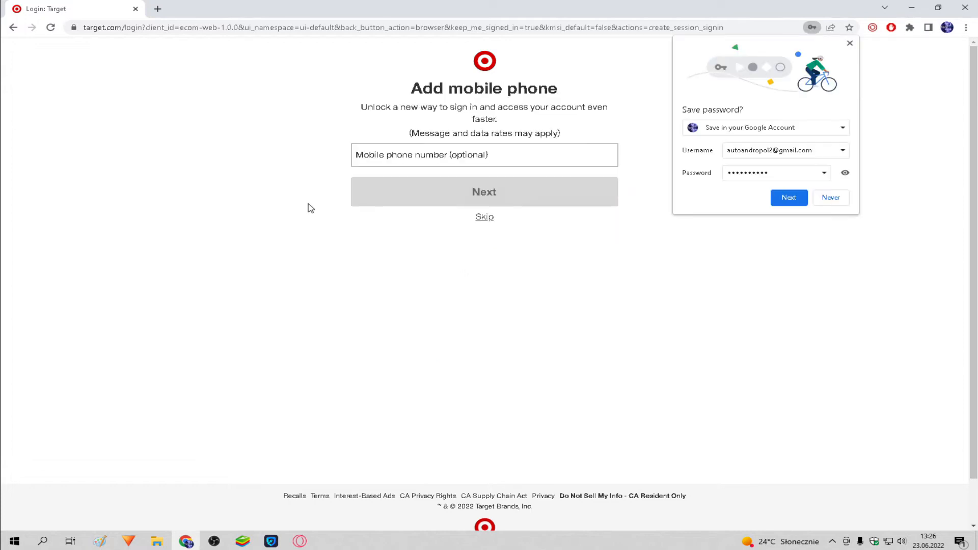
mouse_move(474, 221)
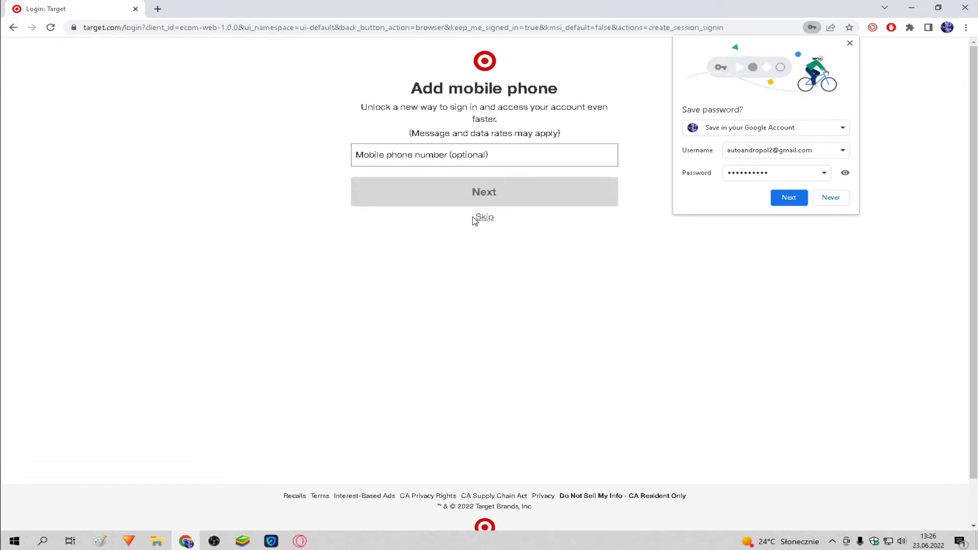
Skip the mobile phone and Target Circle offers to return to the home page
click(484, 217)
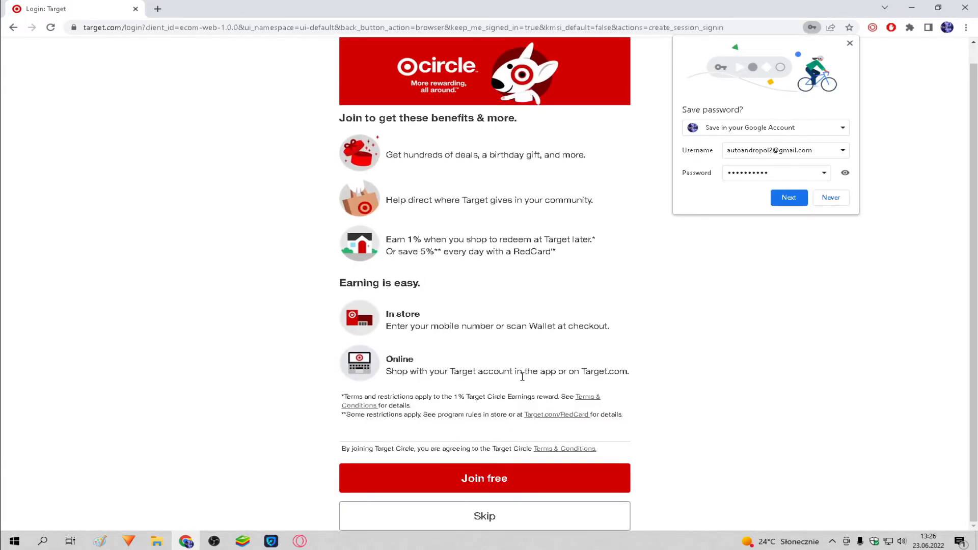
click(485, 515)
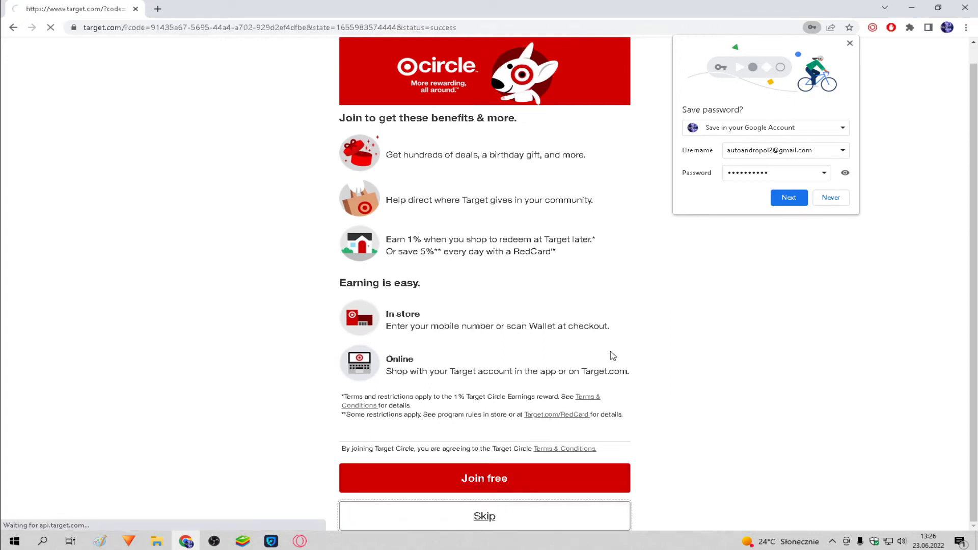
click(485, 515)
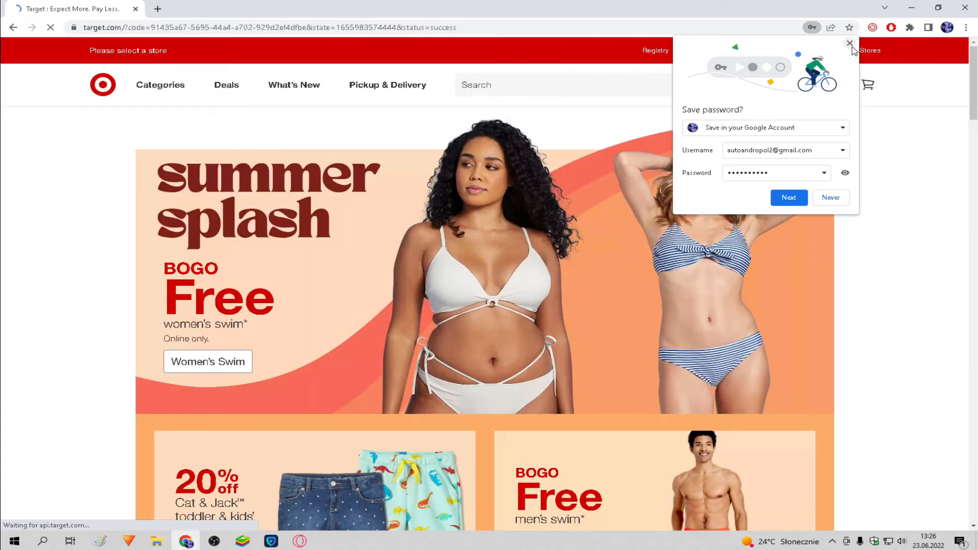
Dismiss the save-password popup, go to the Account page and scroll to its footer
click(849, 44)
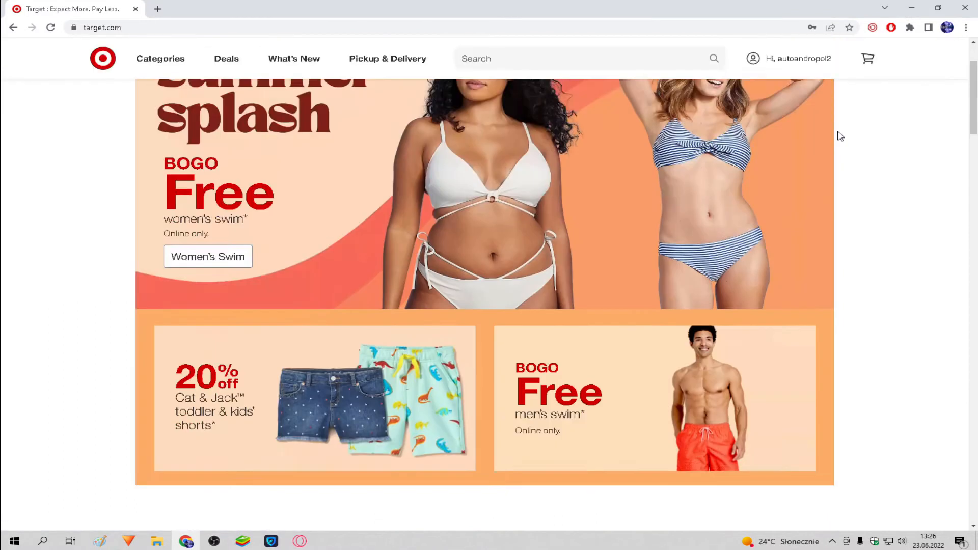
click(751, 58)
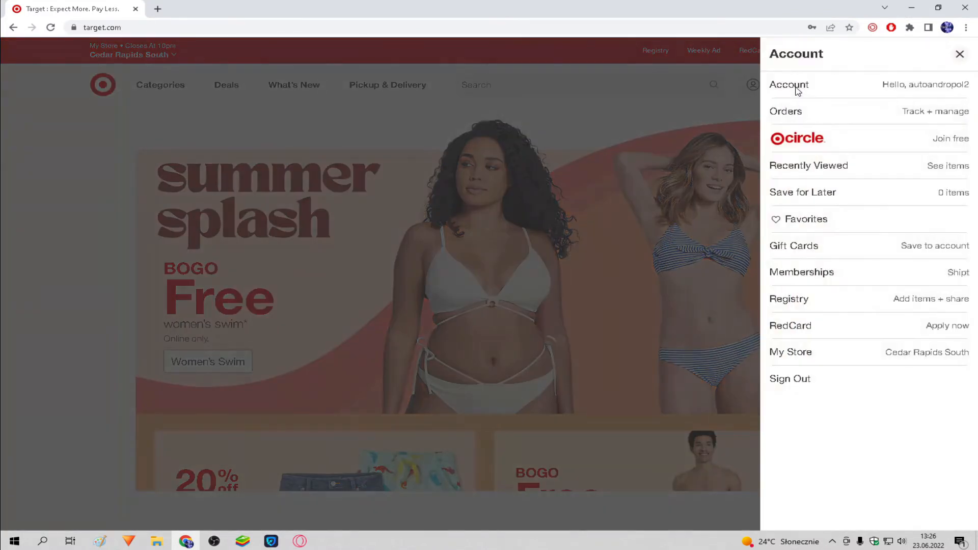
click(788, 84)
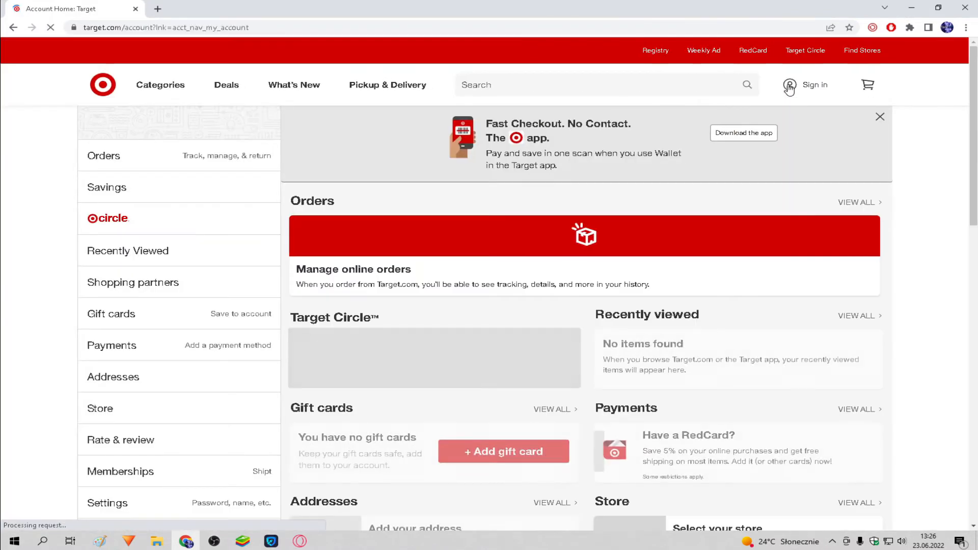
scroll(down, 3)
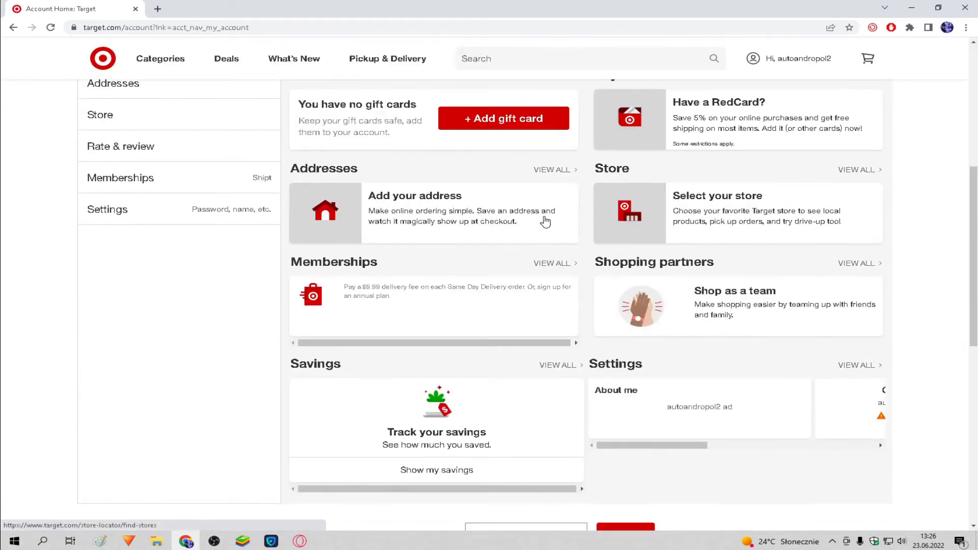
scroll(down, 3)
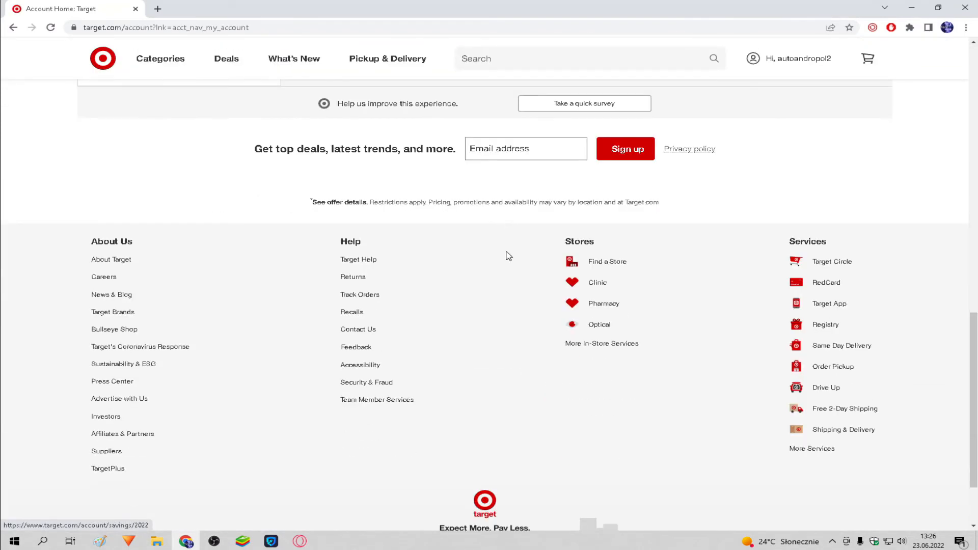
On Contact Us, choose the Target.com Order Experience topic and request Chat Now
click(357, 329)
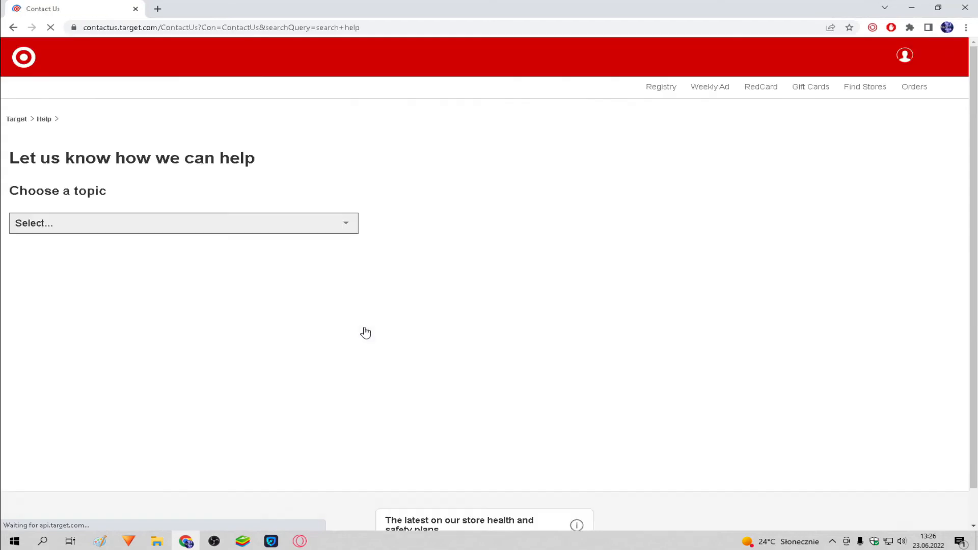
click(183, 223)
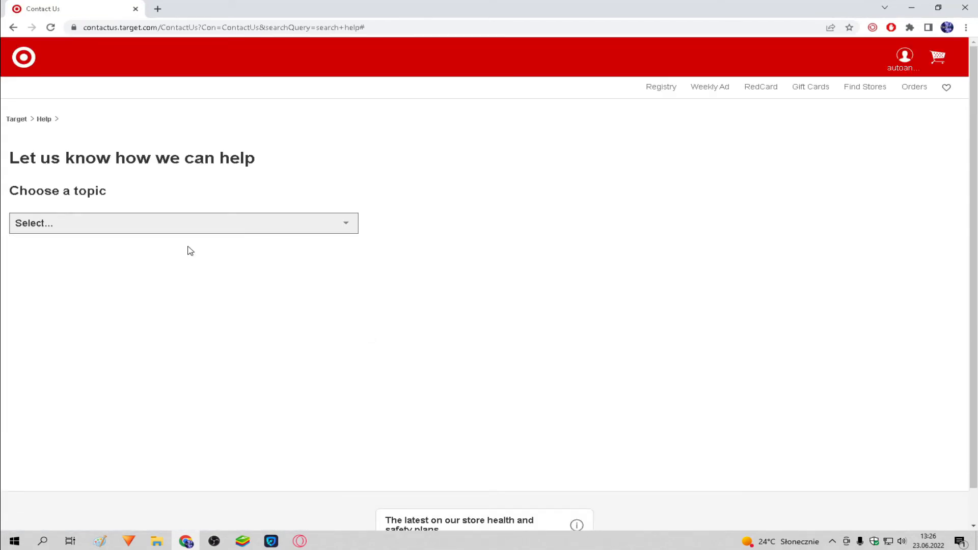
click(183, 223)
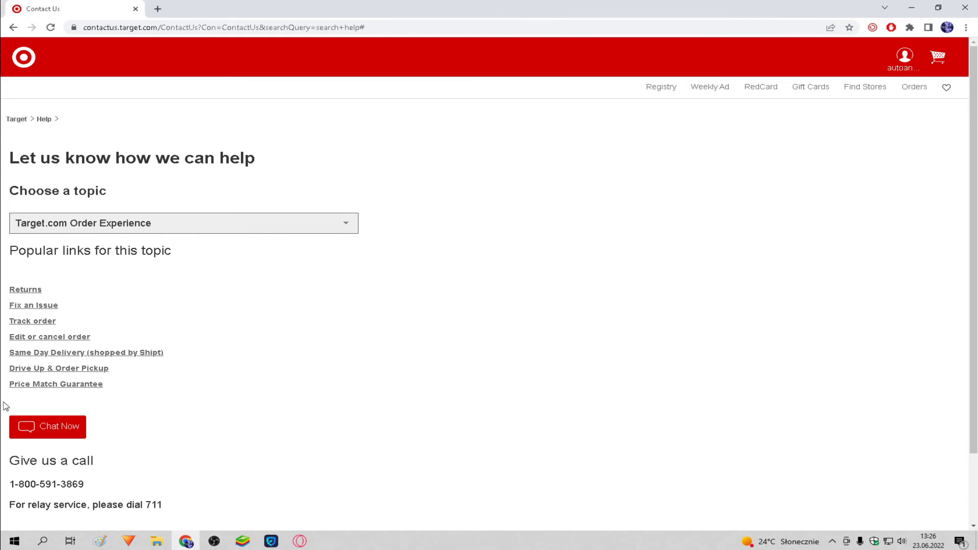
click(48, 426)
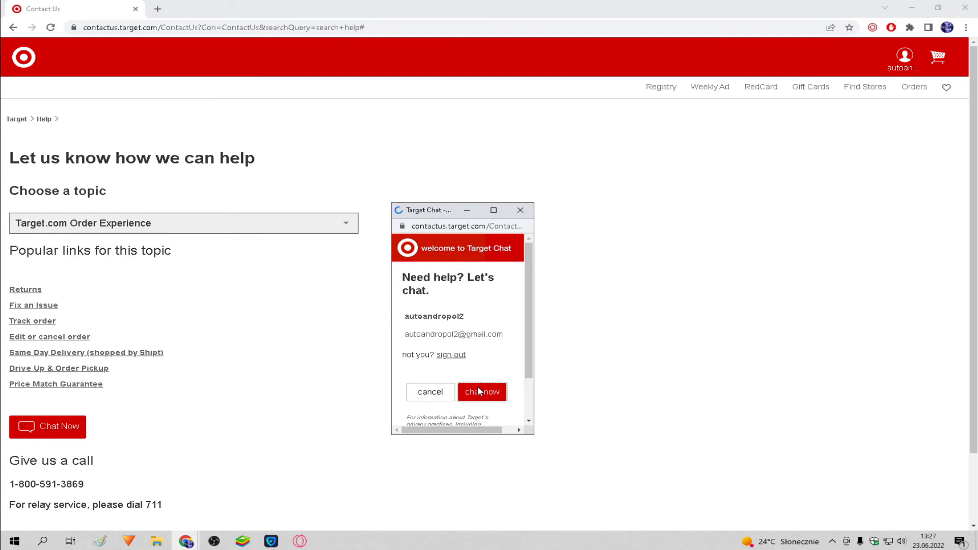
Start the chat and draft 'I want to delete my account, becaus' in the message box
click(481, 391)
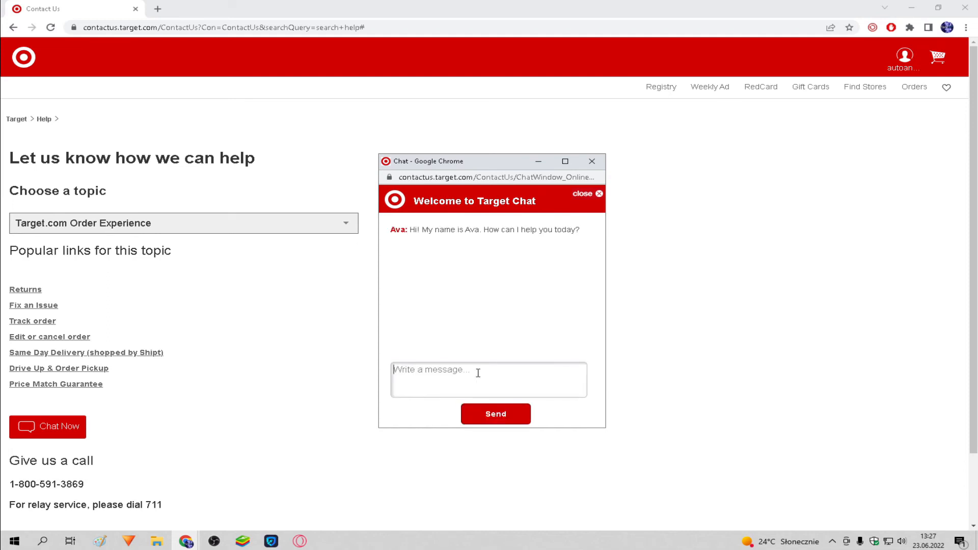
click(488, 378)
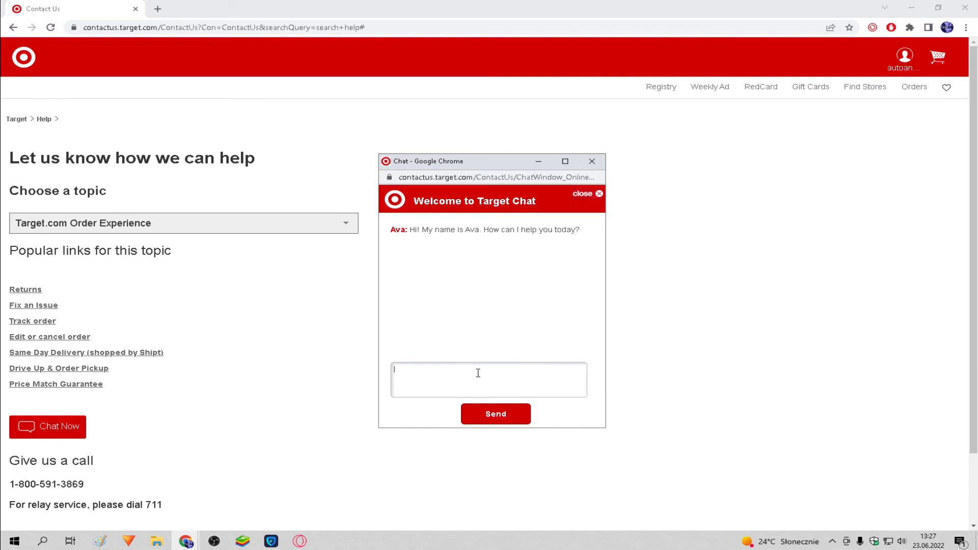
text(I wa)
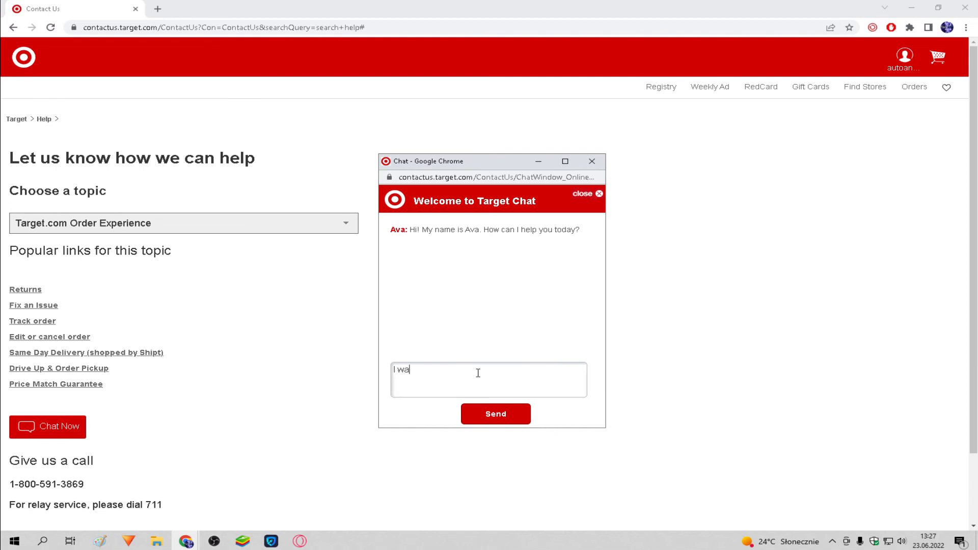
text(nt to delete my a)
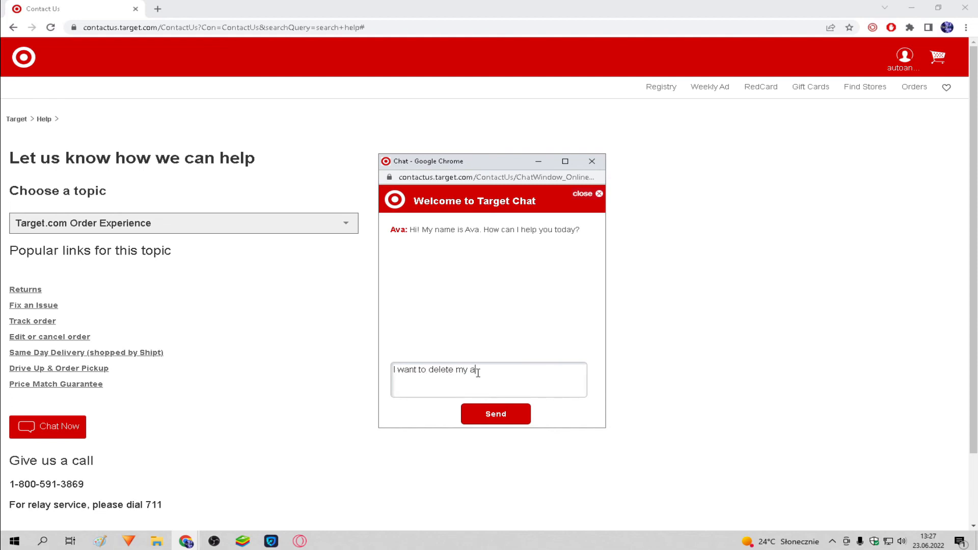
text(ccount,becaus)
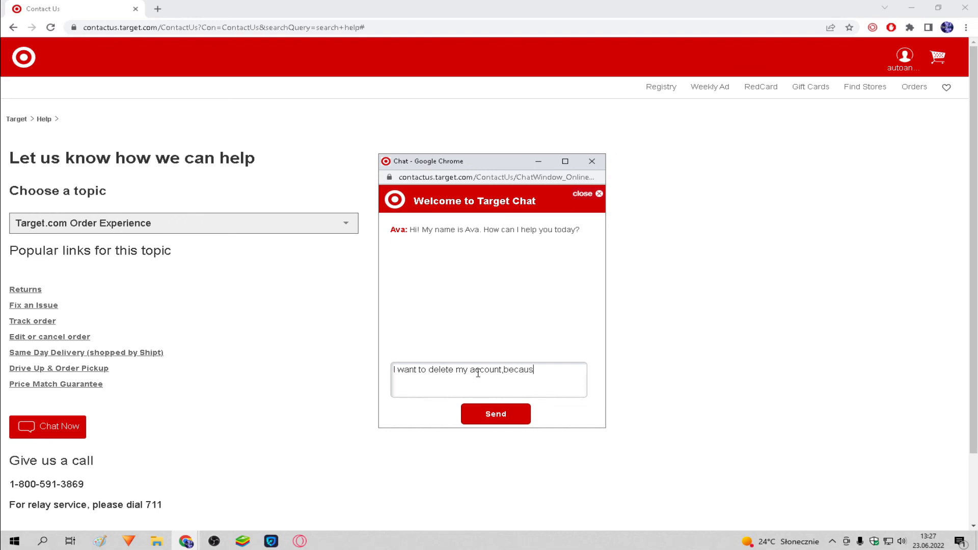